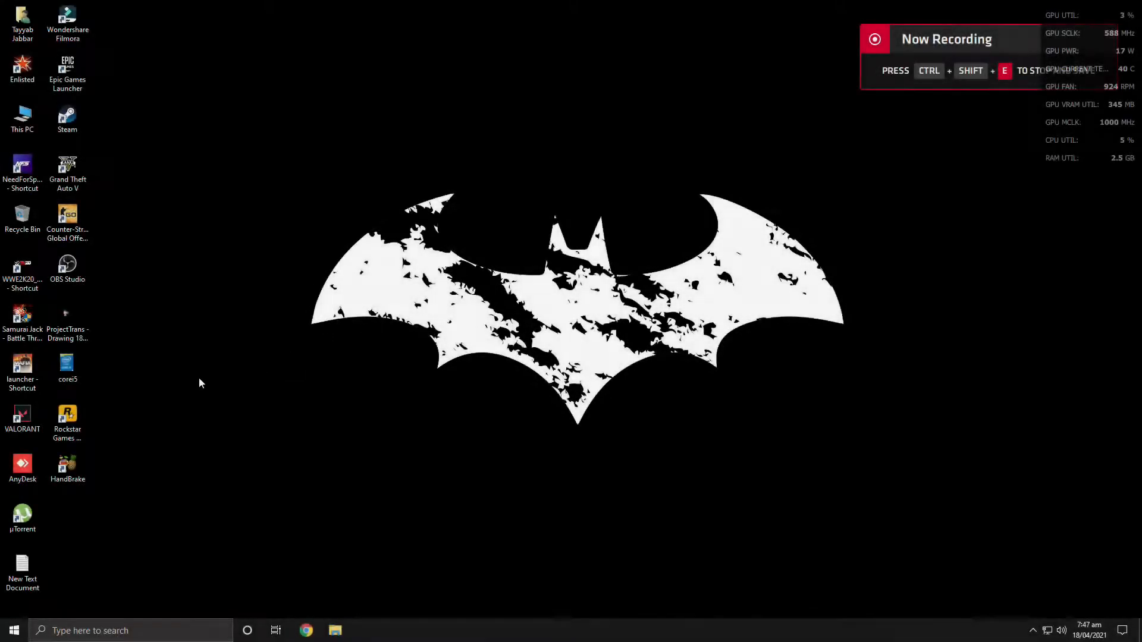
mouse_move(681, 245)
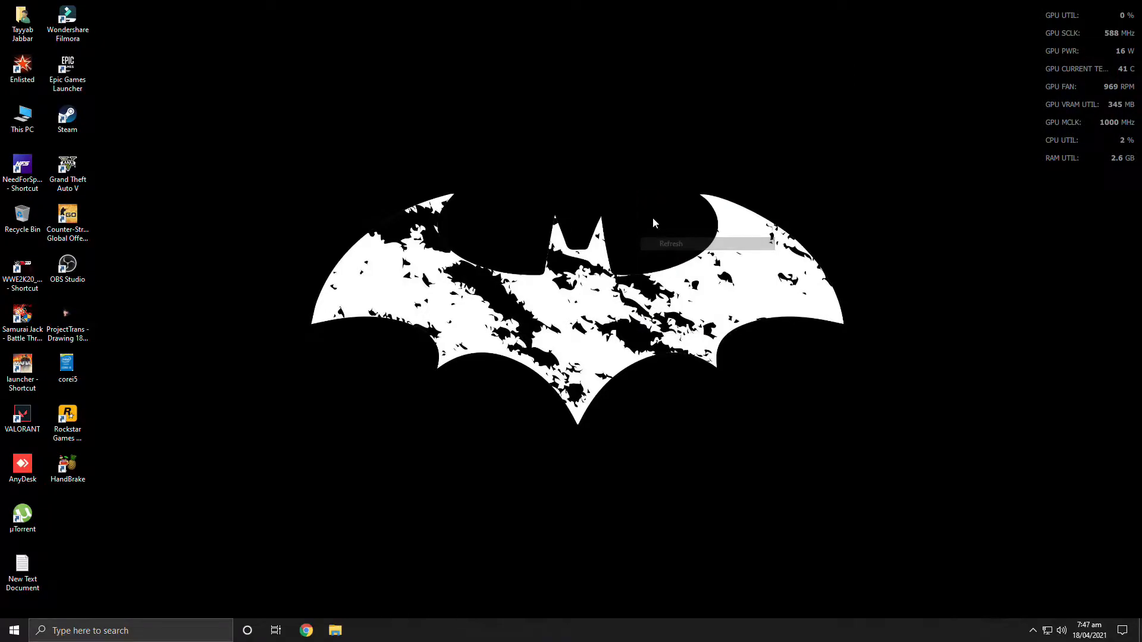
Drag the WWE2K20_x64 shortcut down beside uTorrent and select it.
left_click(22, 269)
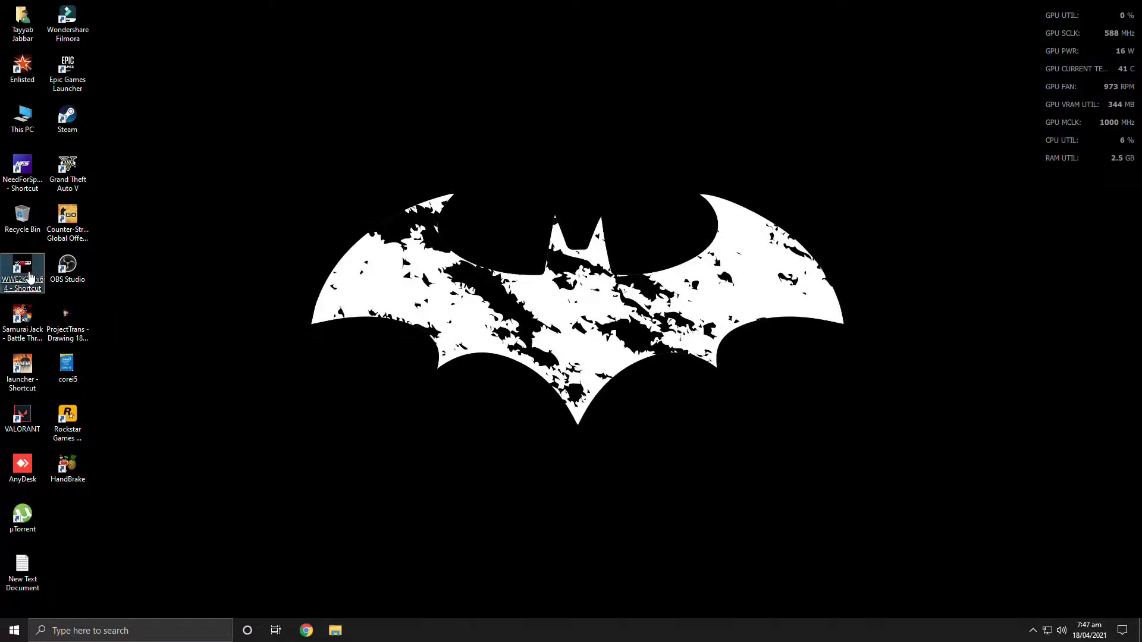
left_click_drag(22, 273, 85, 517)
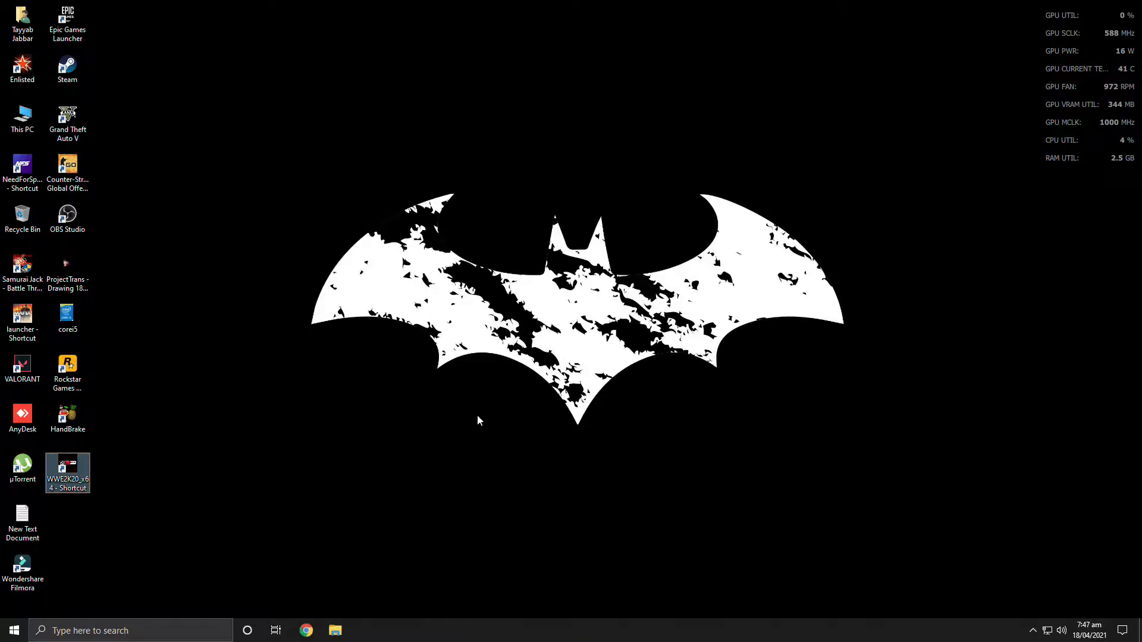
mouse_move(342, 373)
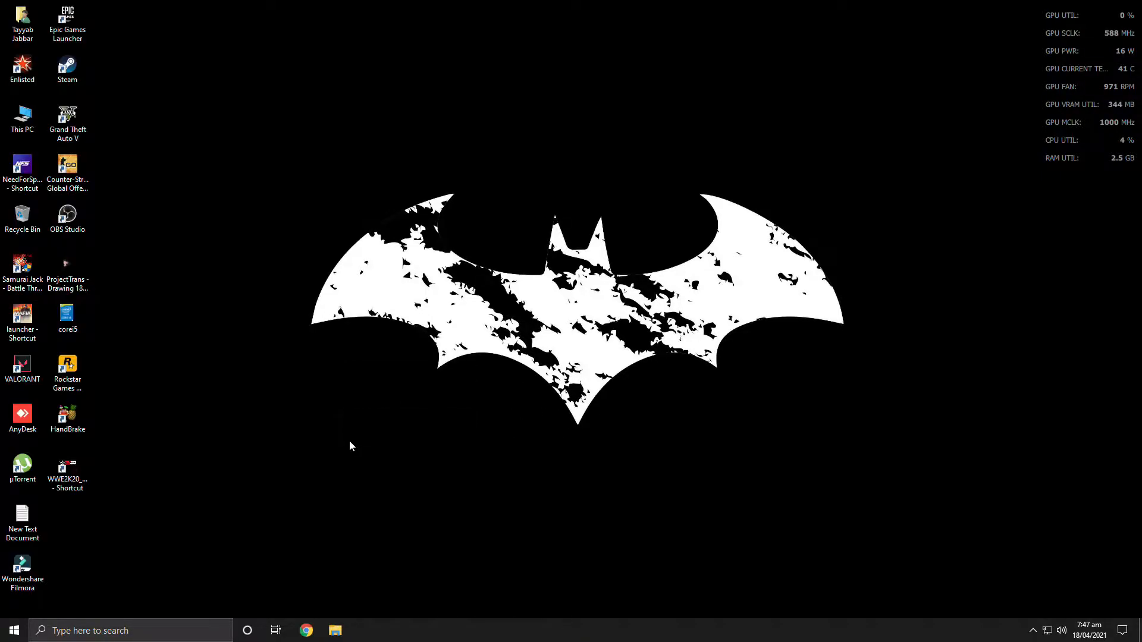
left_click(67, 467)
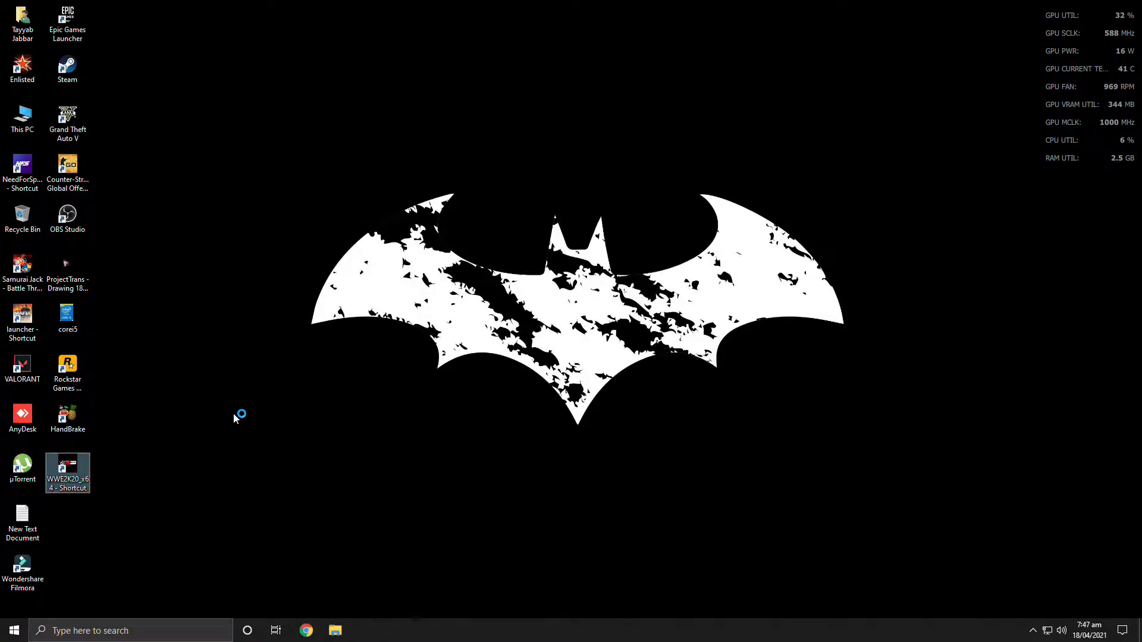
Launch WWE 2K20, open Options and scroll through the keyboard input bindings.
double_click(66, 472)
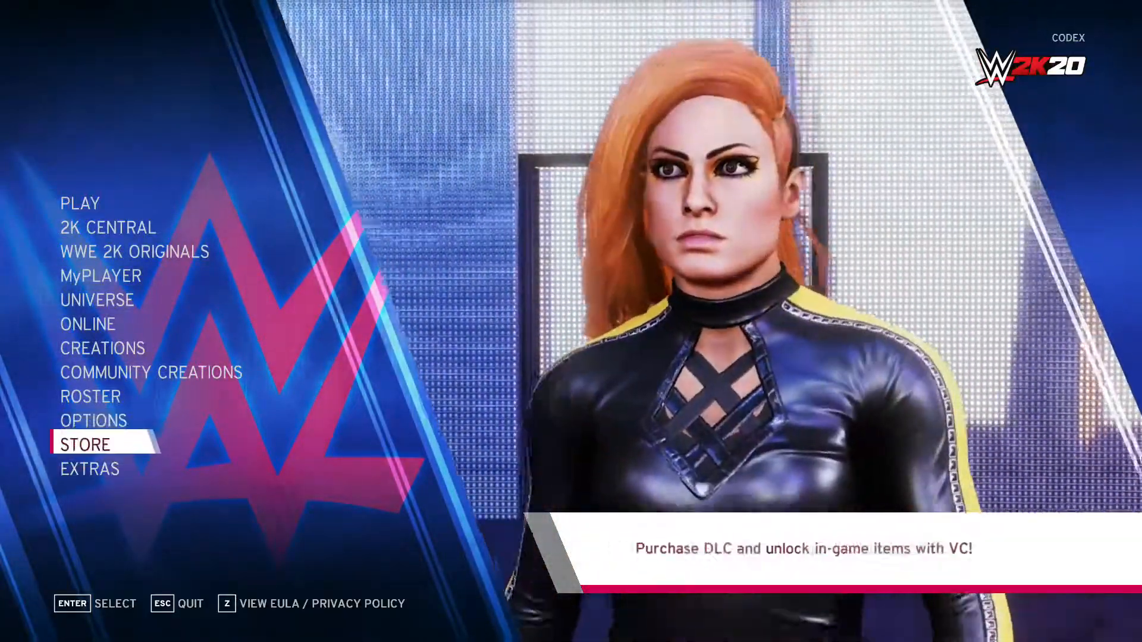
left_click(93, 420)
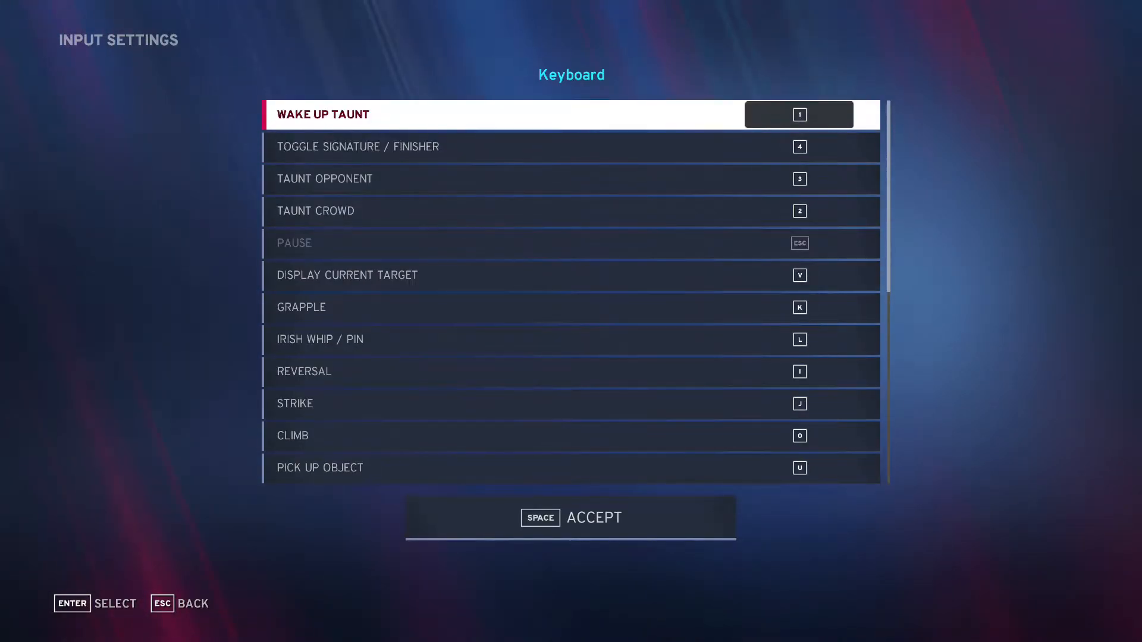
scroll("down", 3)
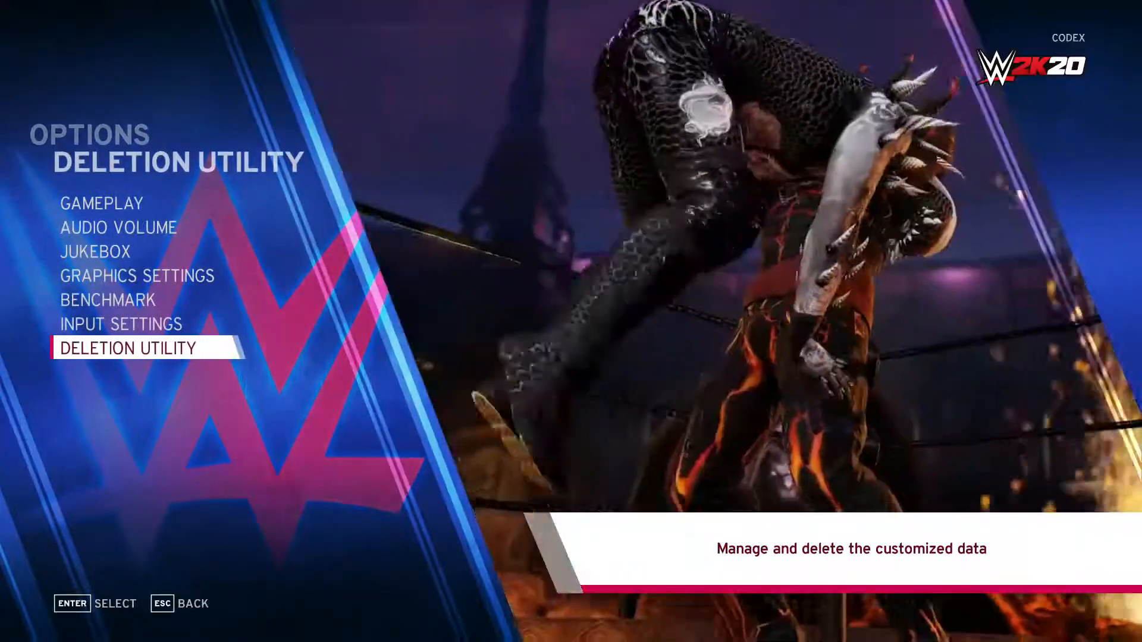
Exit the game, refresh the desktop, and open Documents > WWE2K19 in File Explorer.
key("Escape")
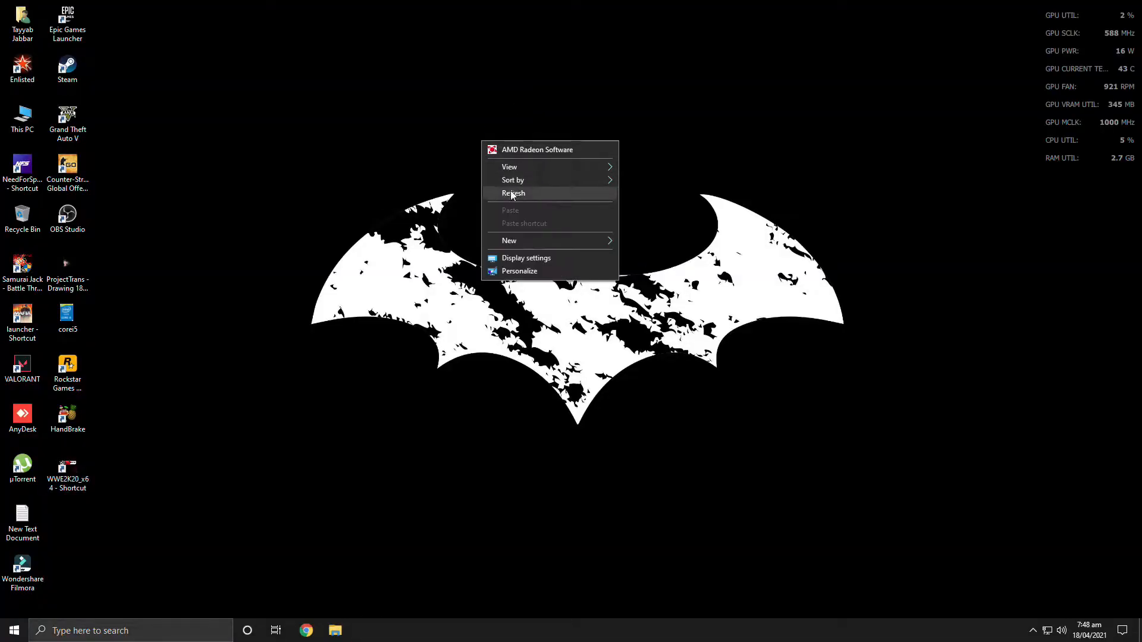
left_click(512, 193)
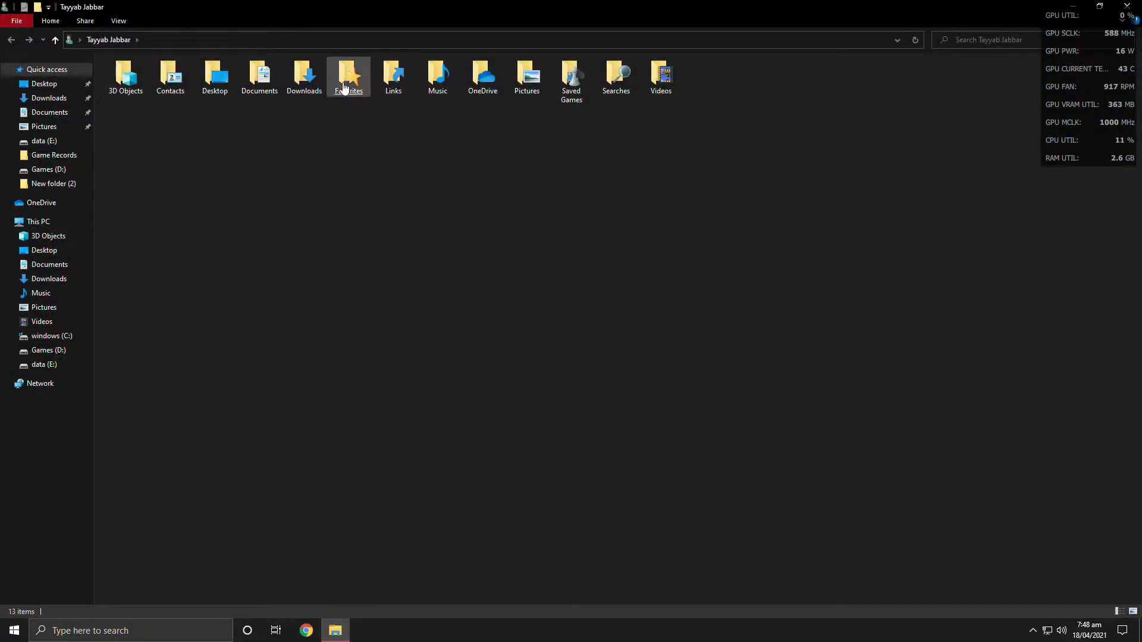
double_click(259, 73)
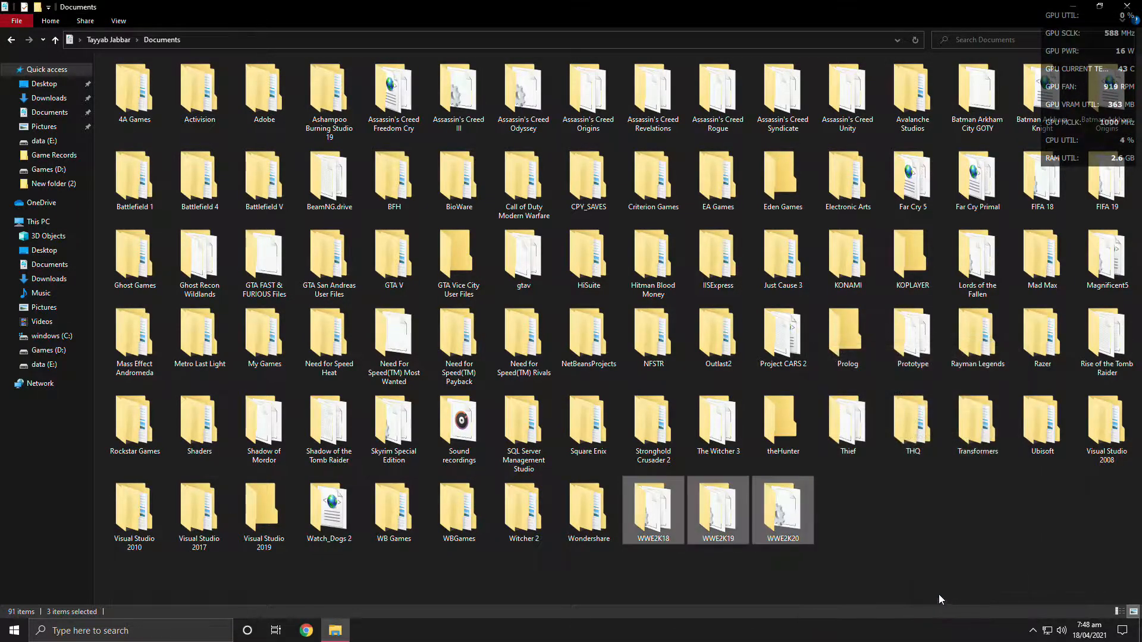
left_click(781, 568)
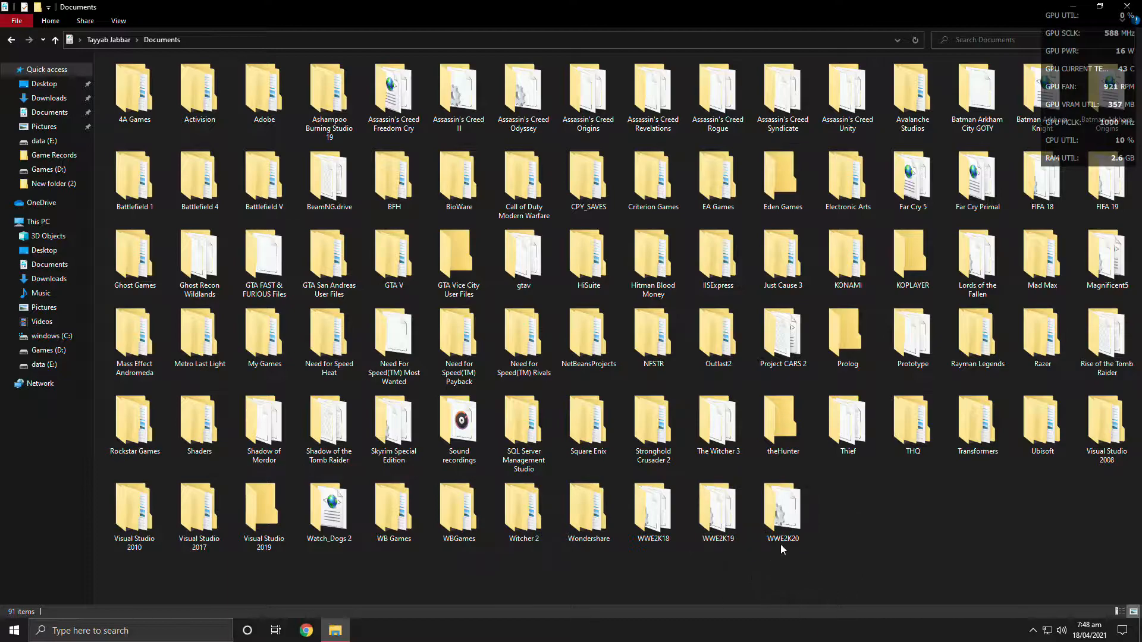
left_click(652, 506)
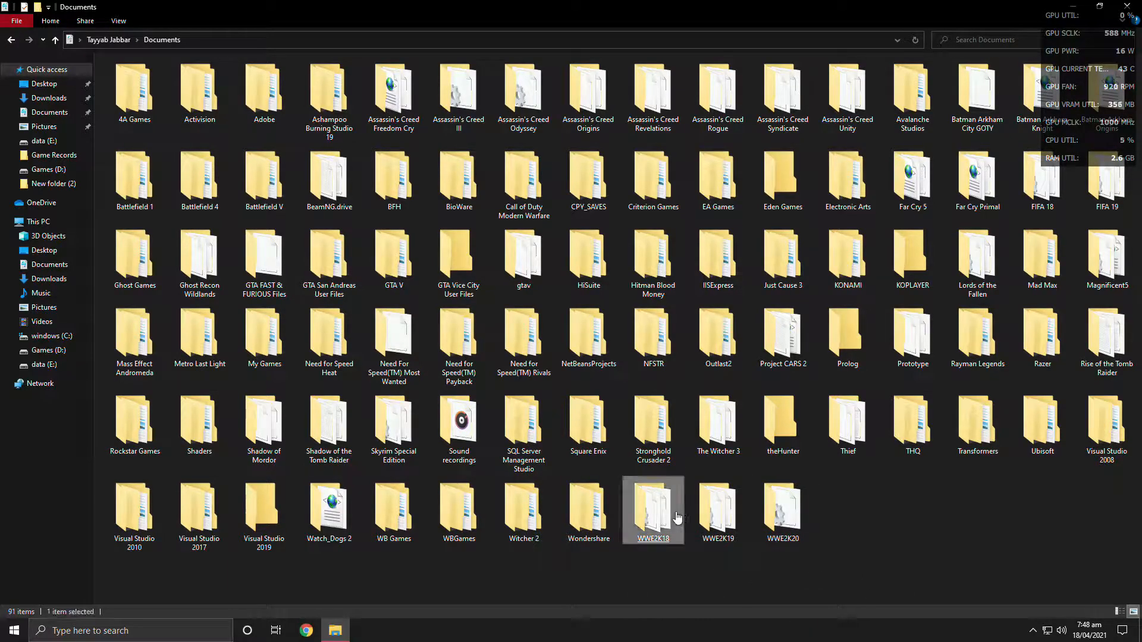
double_click(652, 506)
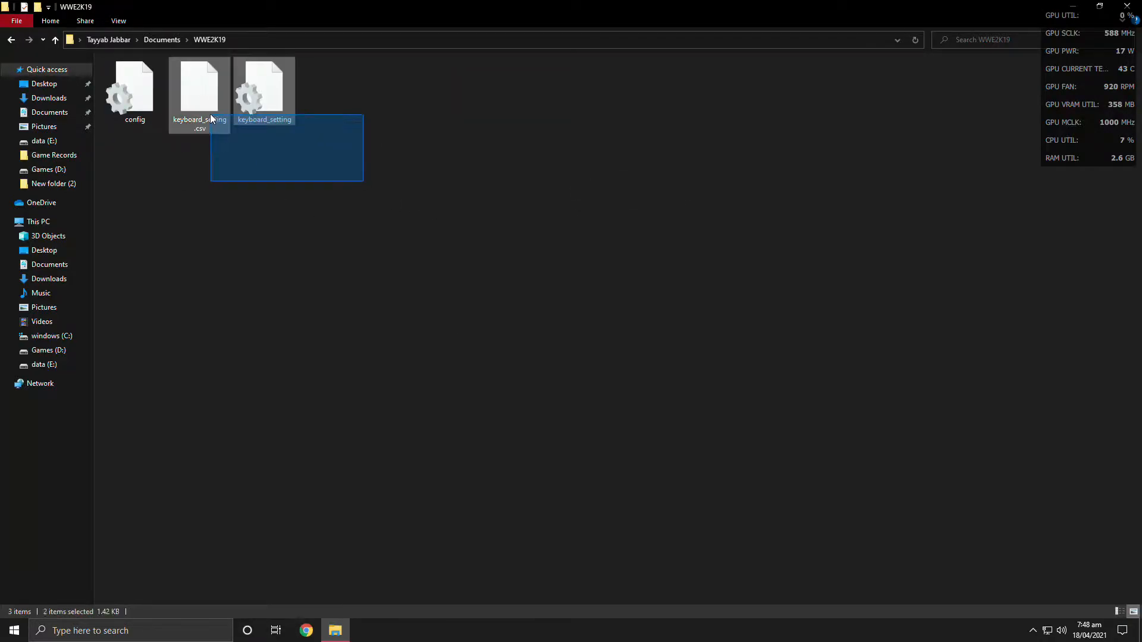
Paste the WWE2K19 keyboard_setting files into the Documents WWE2K20 folder.
left_click(161, 40)
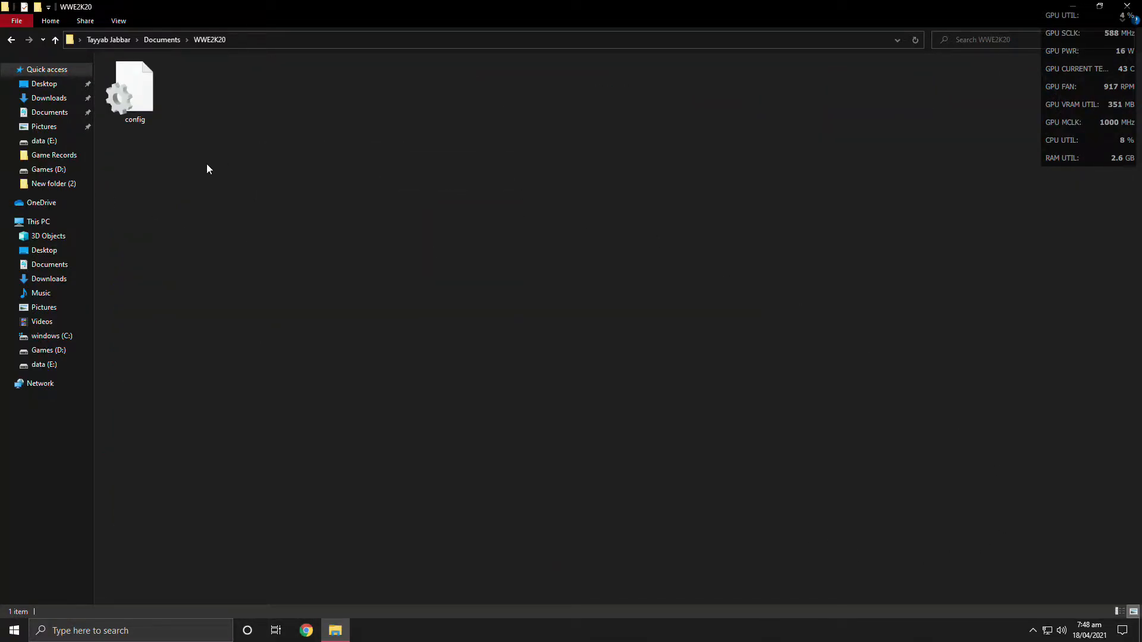
left_click(55, 39)
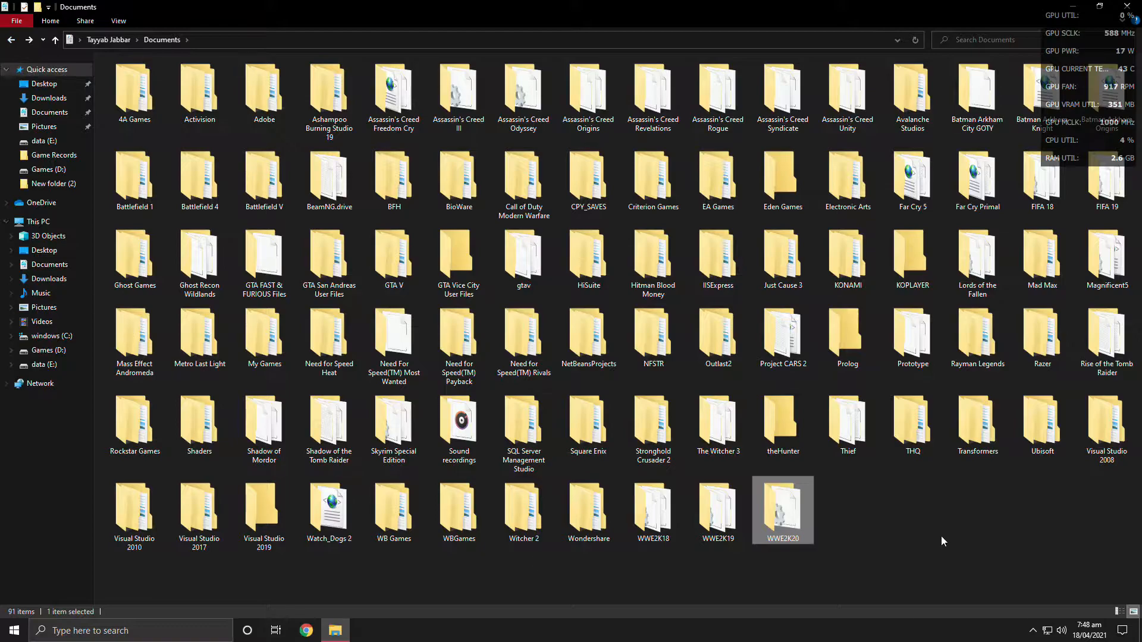
left_click(943, 541)
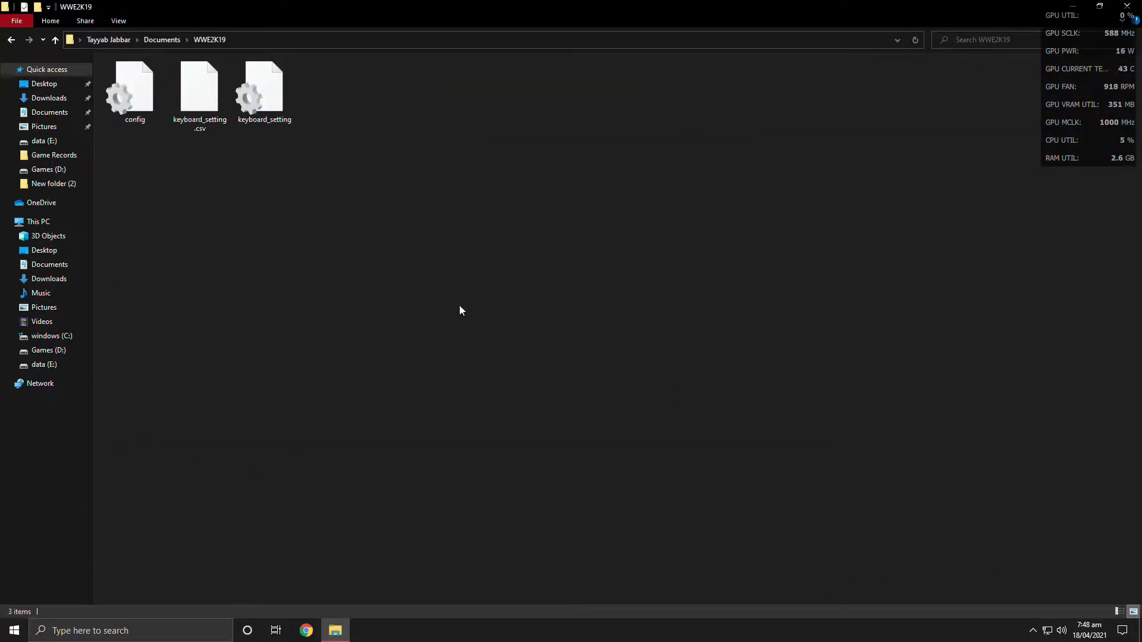
right_click(199, 87)
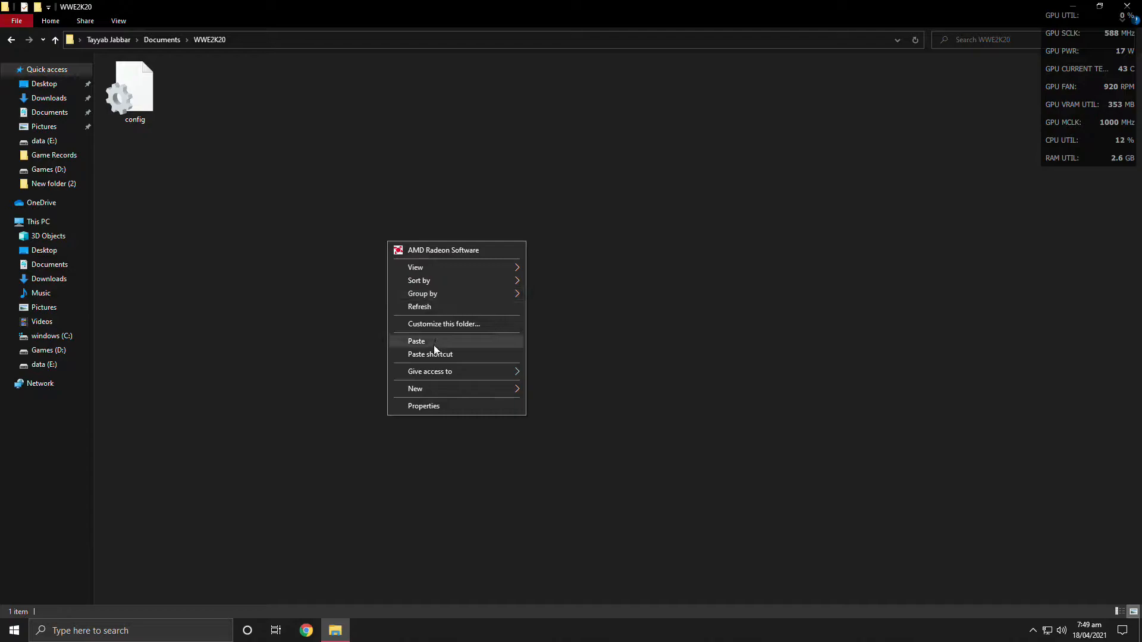
left_click(415, 341)
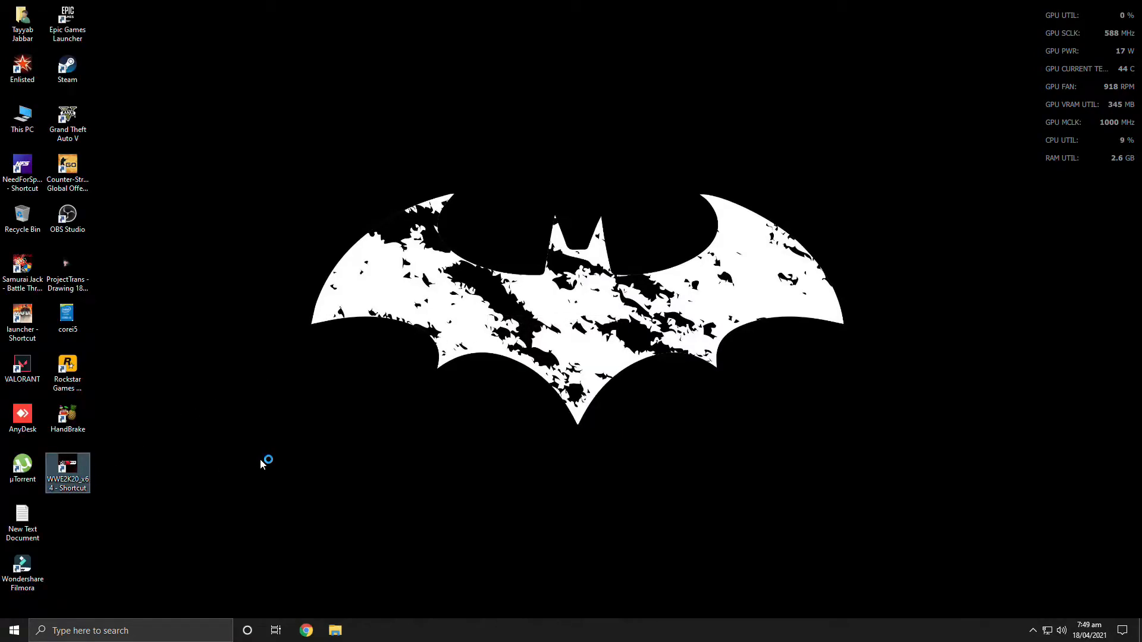
Relaunch WWE 2K20 and scroll through the updated keyboard bindings under Options > Input Settings.
double_click(68, 472)
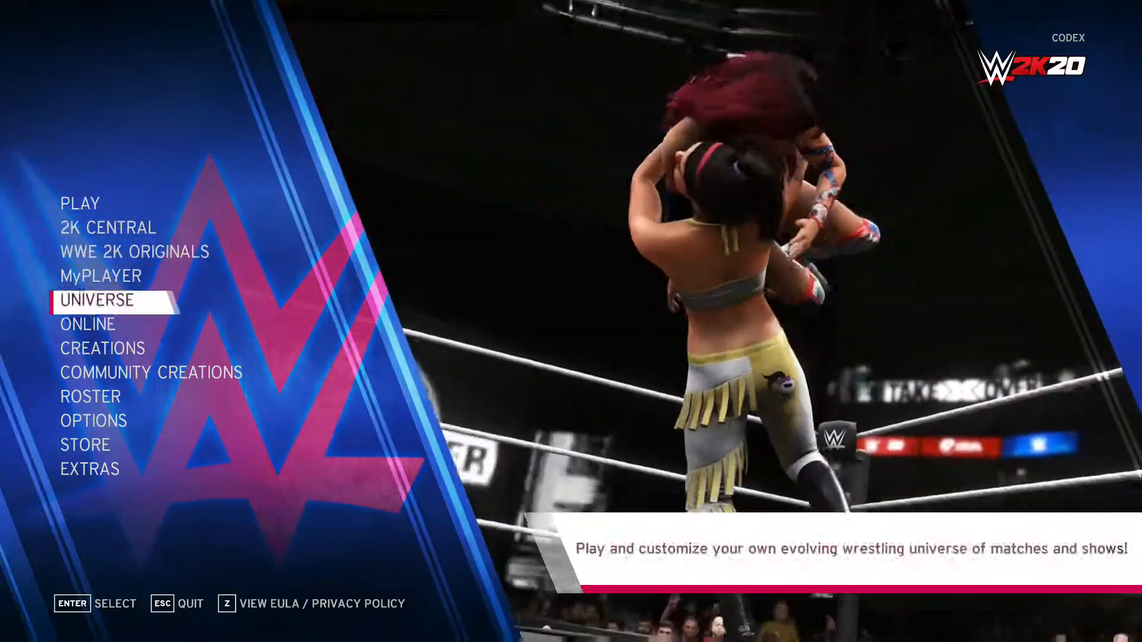
left_click(93, 420)
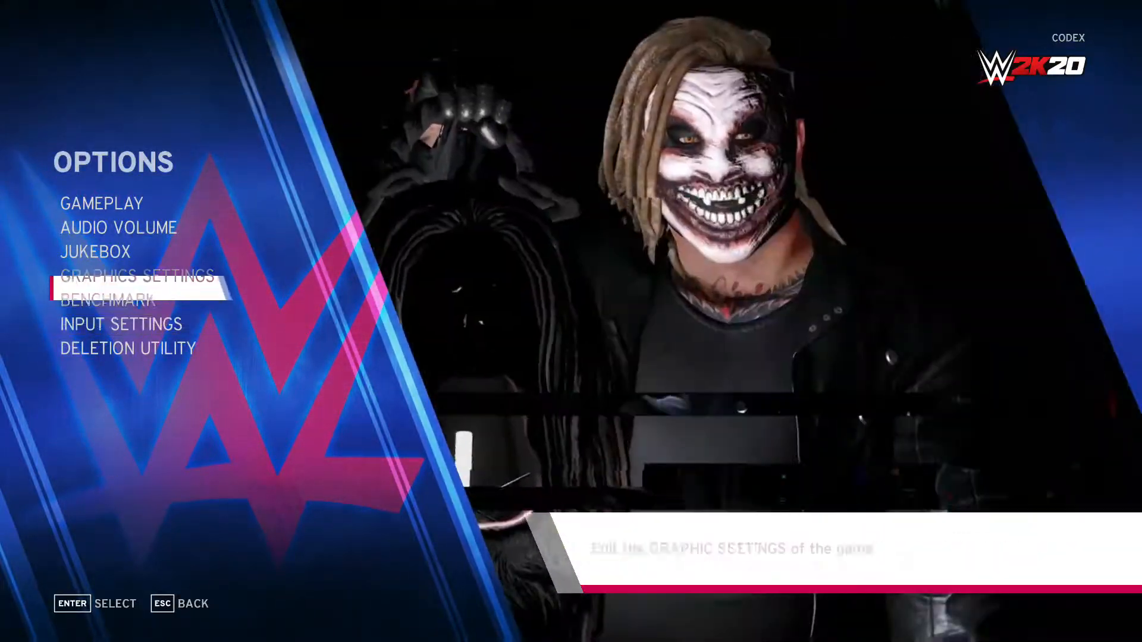
left_click(120, 325)
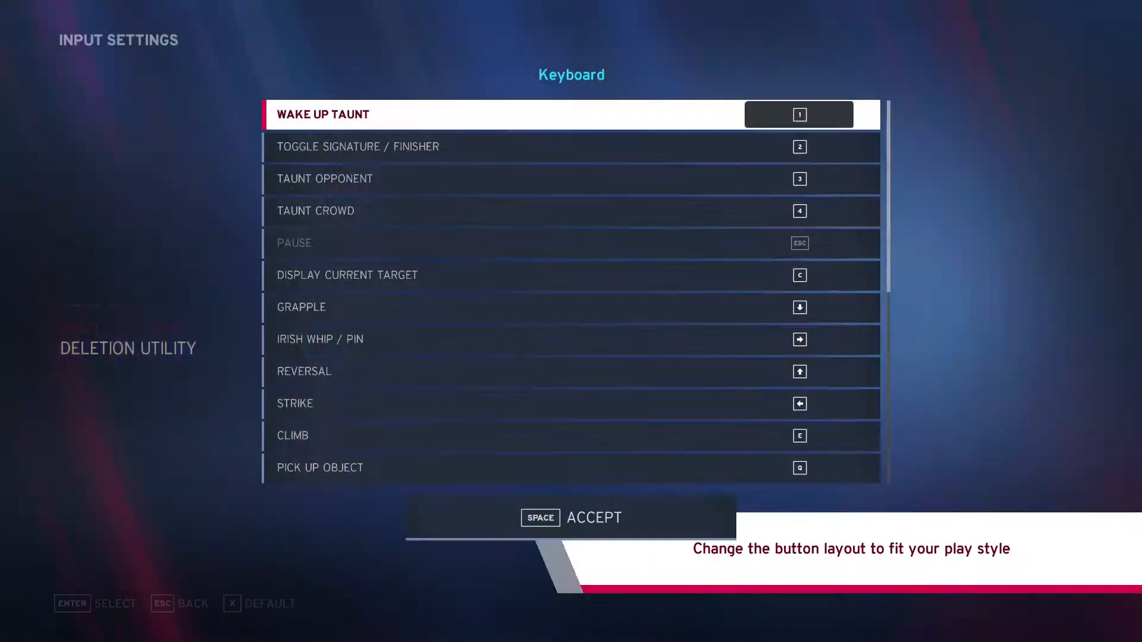
scroll("down", 3)
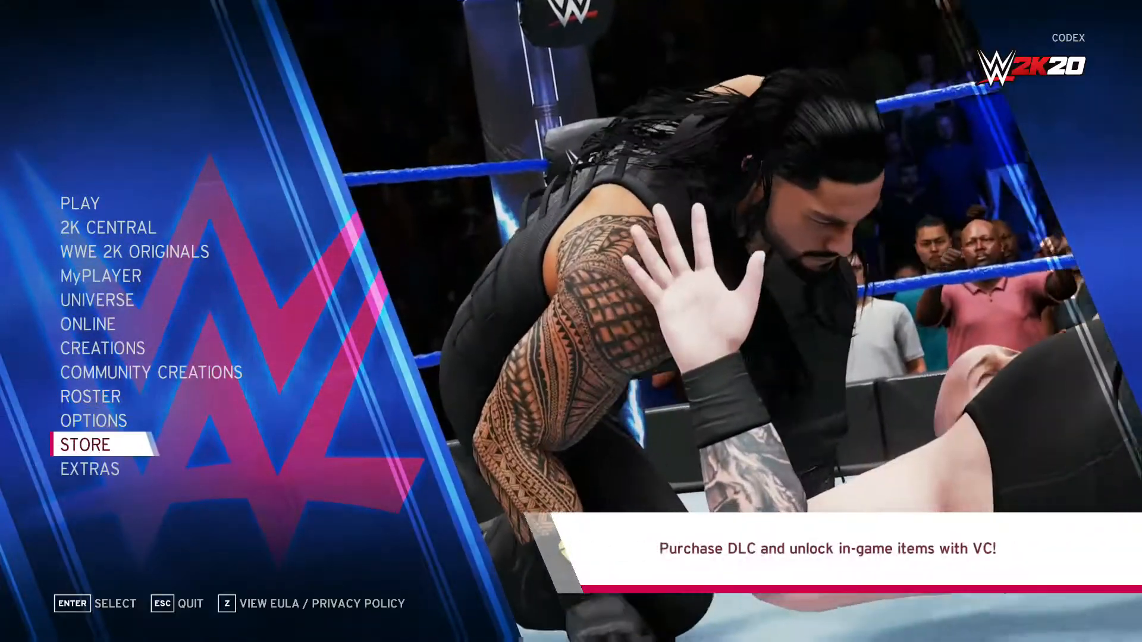
Start a One on One match, pick Roman Reigns for 1P, and jump opponents to B.
left_click(81, 203)
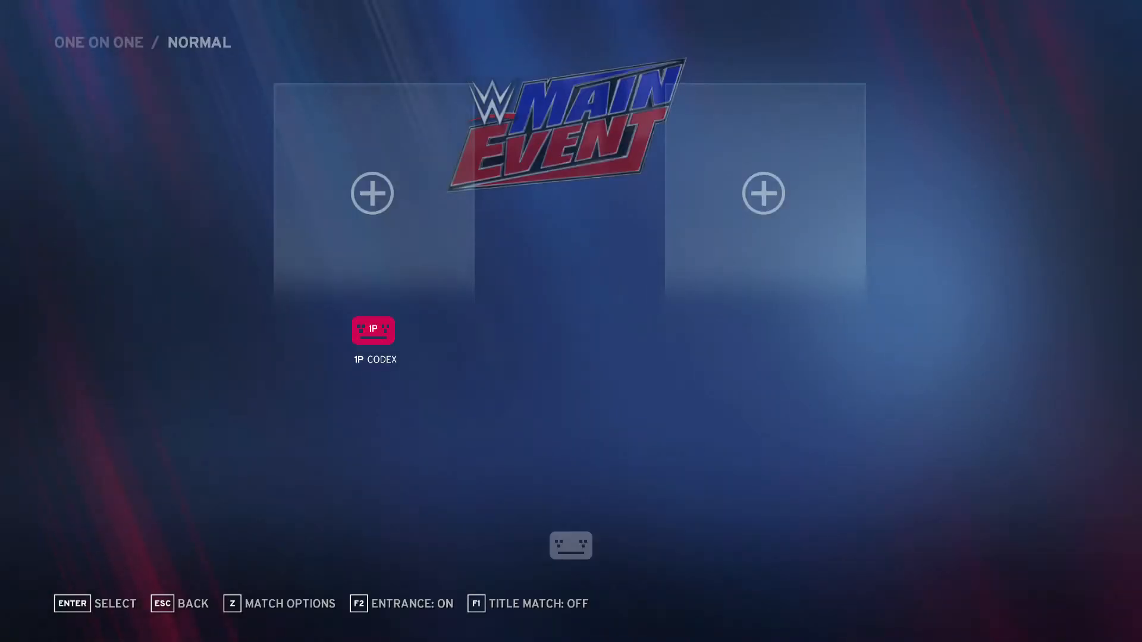
left_click(372, 192)
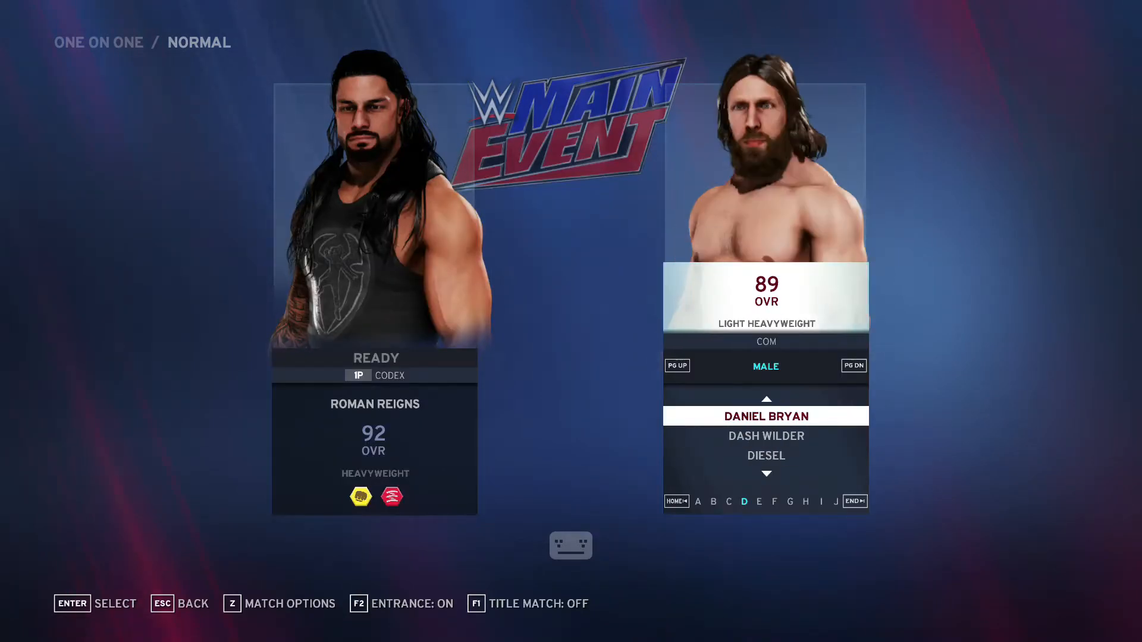
left_click(713, 501)
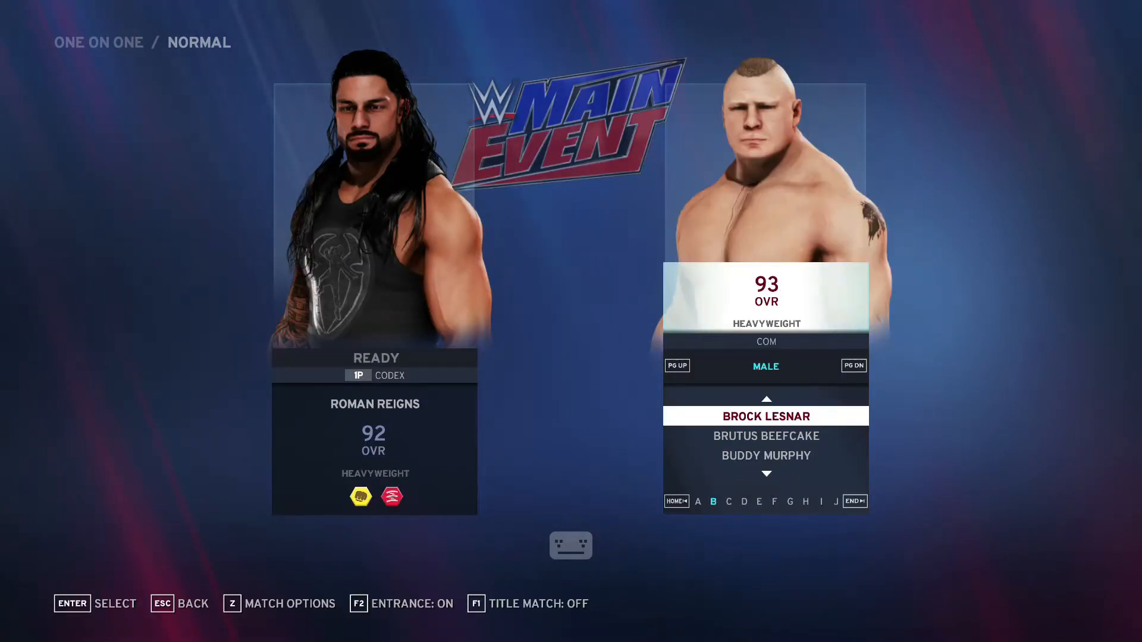